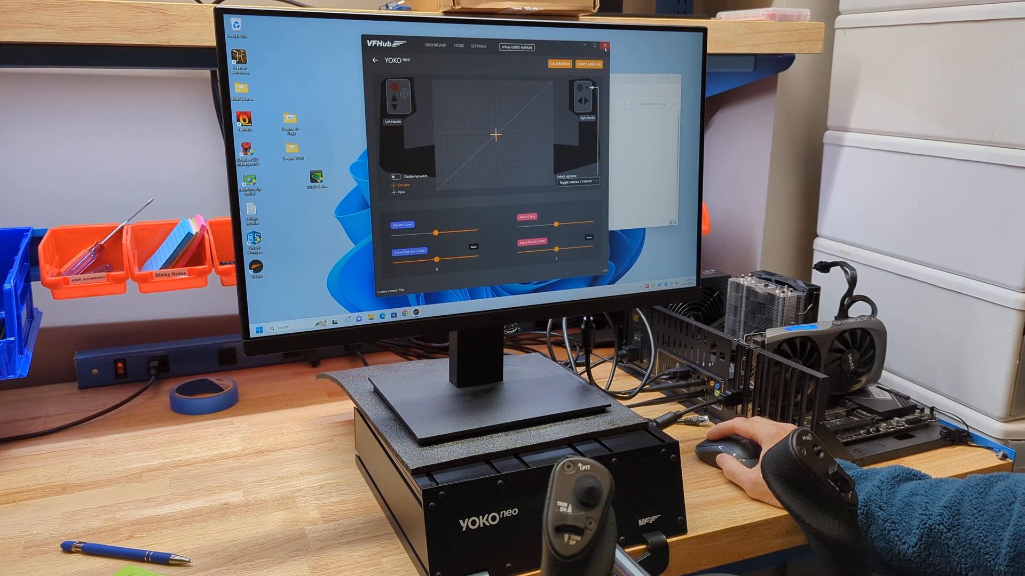
# Select the VirtualFly YOKO Neo device in the Joystick settings to begin calibration
pyautogui.click(604, 46)
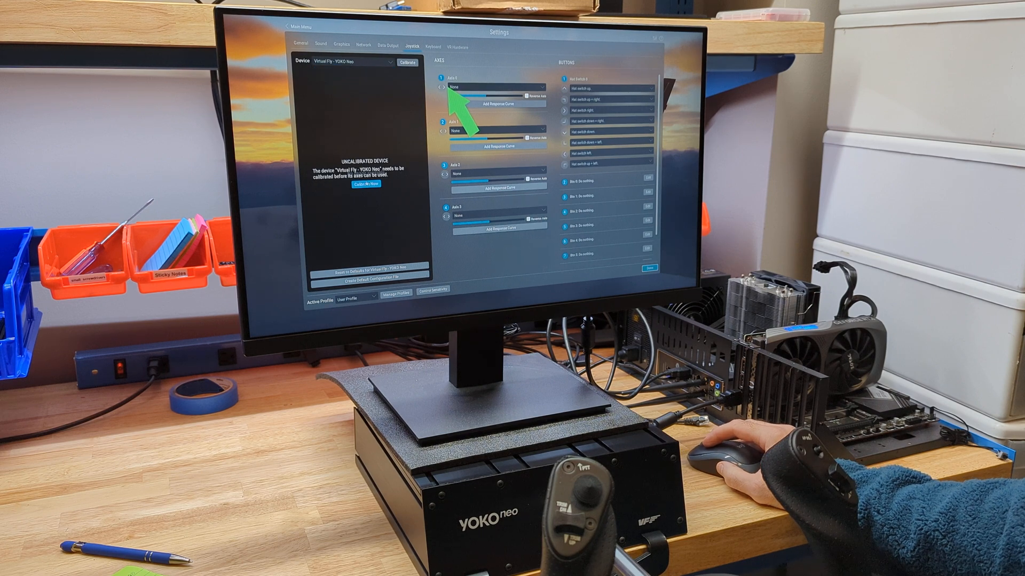
pyautogui.click(367, 184)
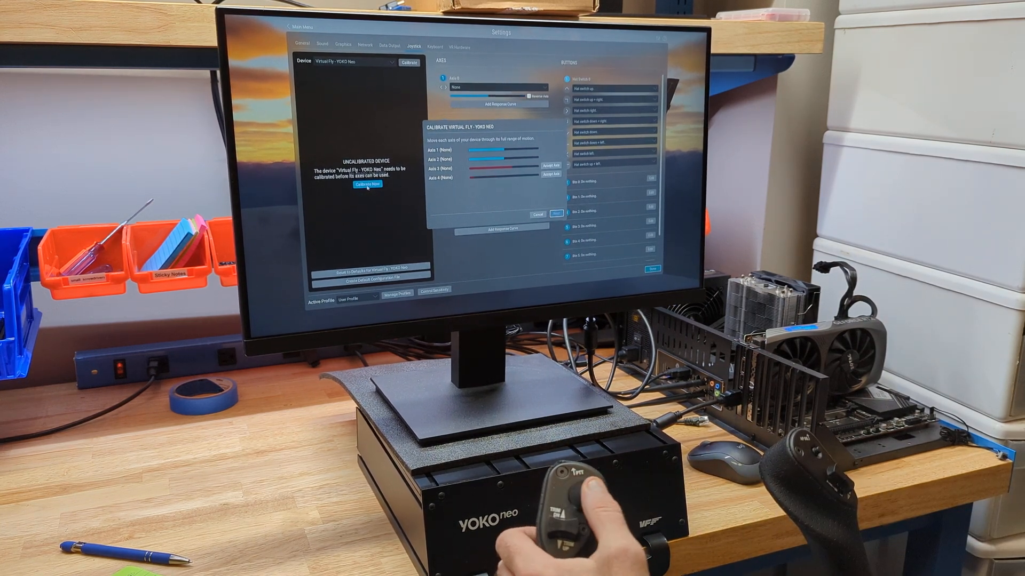
# Run Calibrate Now, sweep both yoke axes fully, then confirm the centred controls
pyautogui.click(367, 185)
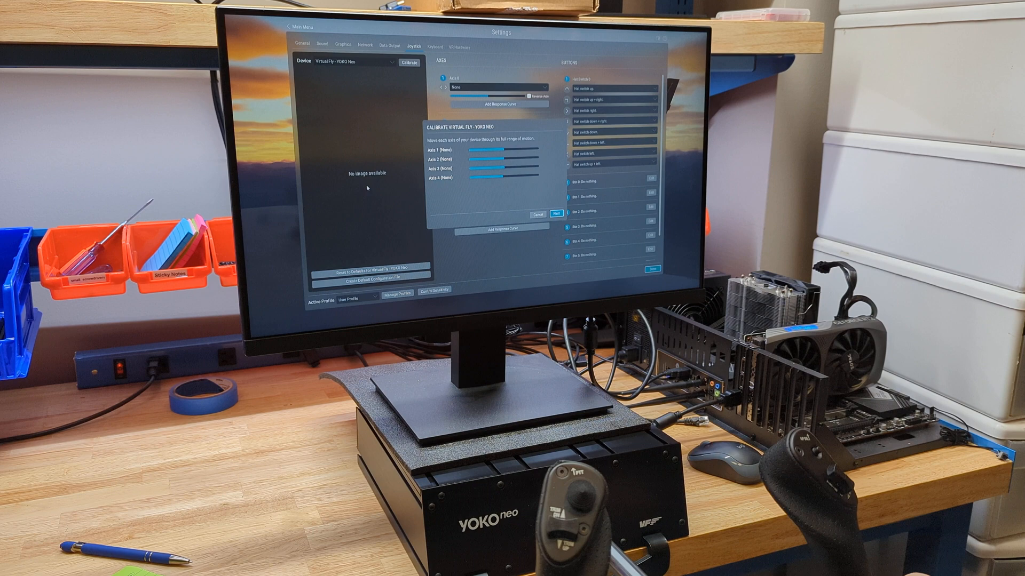
pyautogui.click(555, 214)
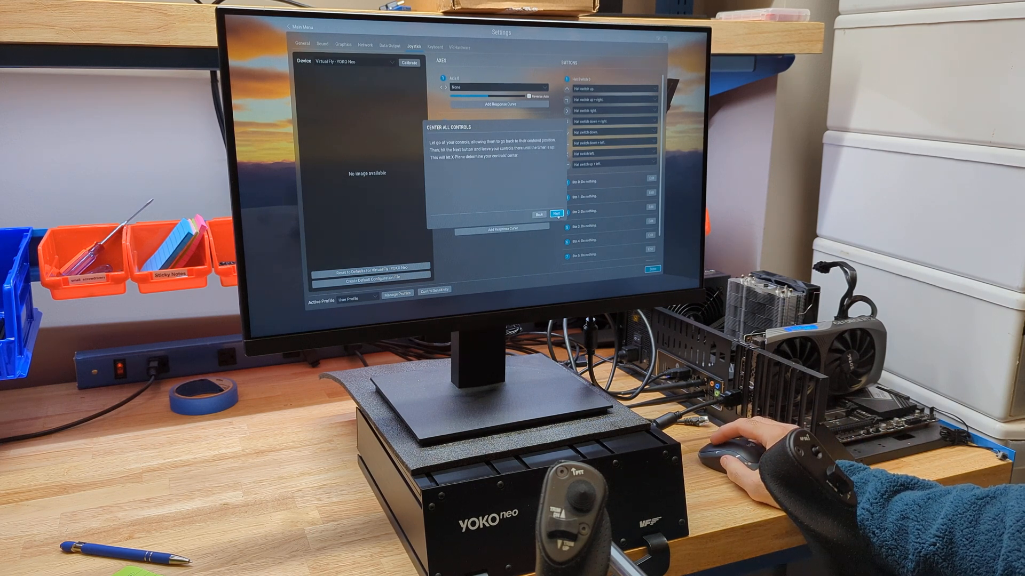
pyautogui.click(558, 215)
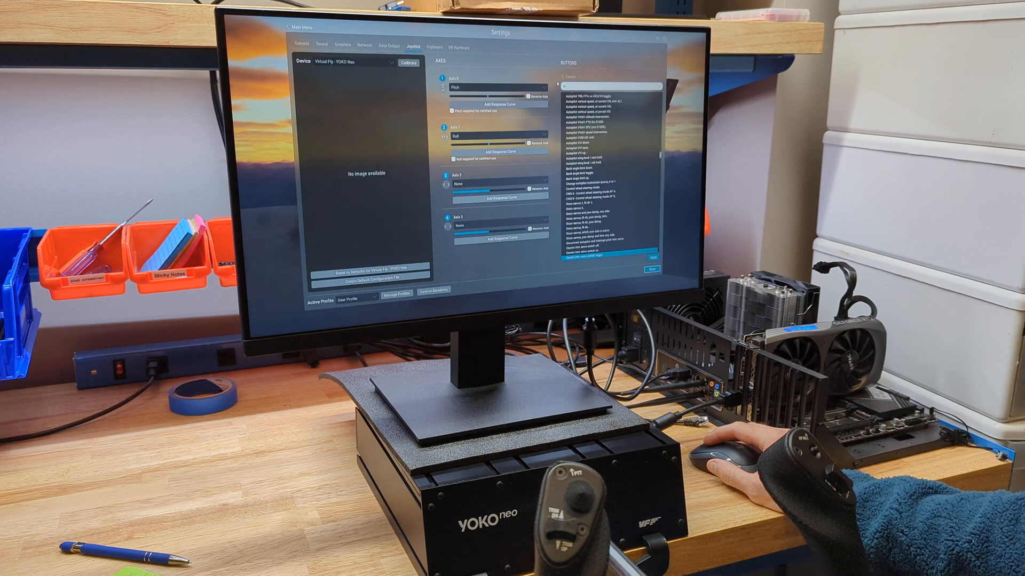
# Filter the button command list with the search term 'pitch'
pyautogui.write('pitch')
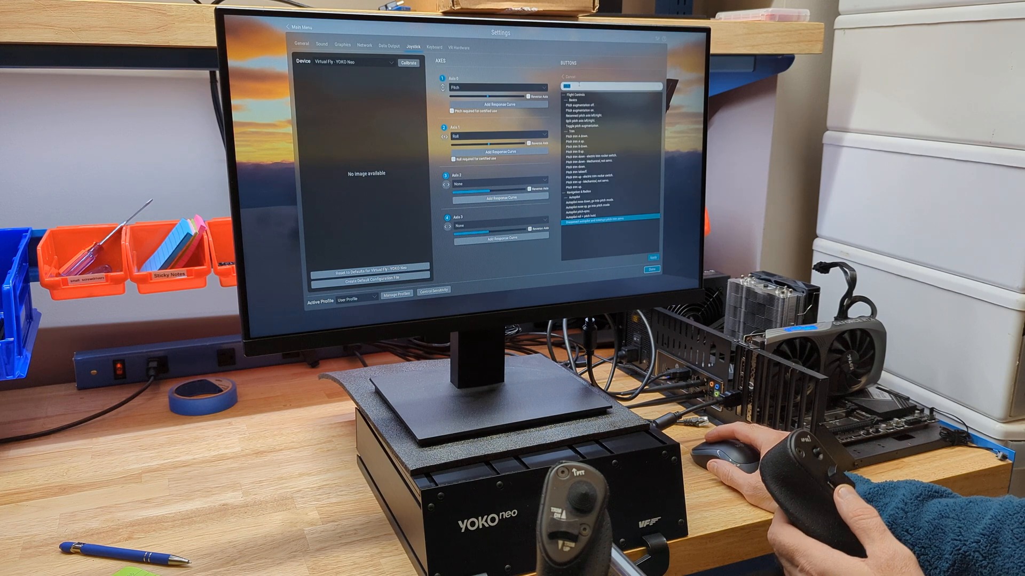
# Scroll the Flight Controls results to reach the Pitch trim up / down commands
pyautogui.scroll(-3)
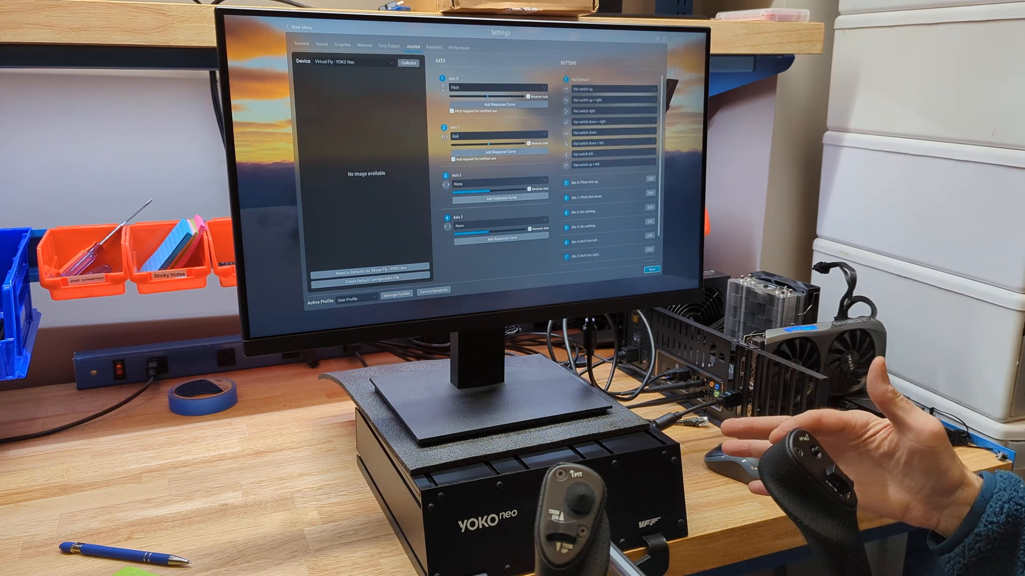
pyautogui.scroll(-3)
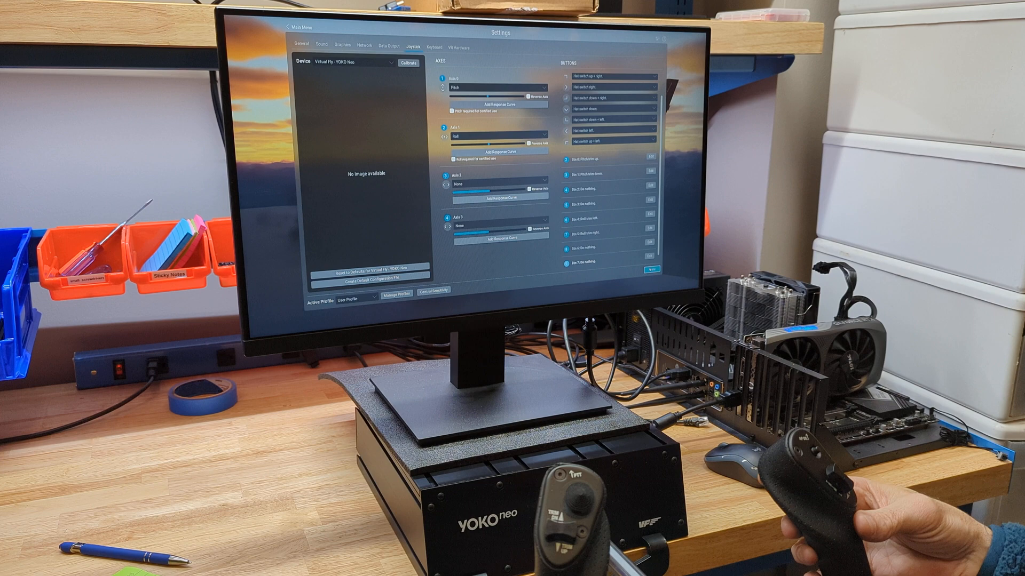
pyautogui.moveTo(601, 287)
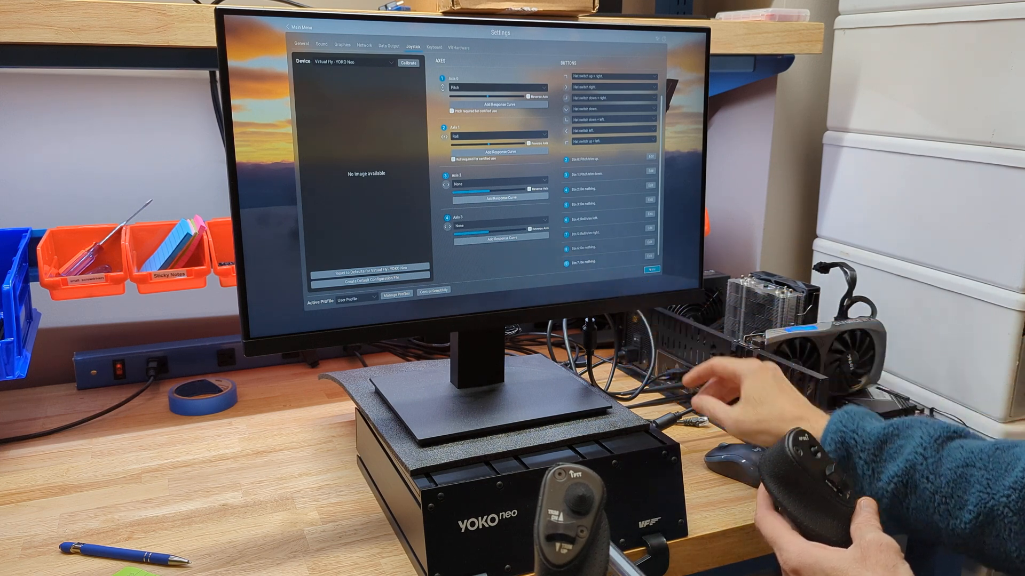
pyautogui.click(633, 78)
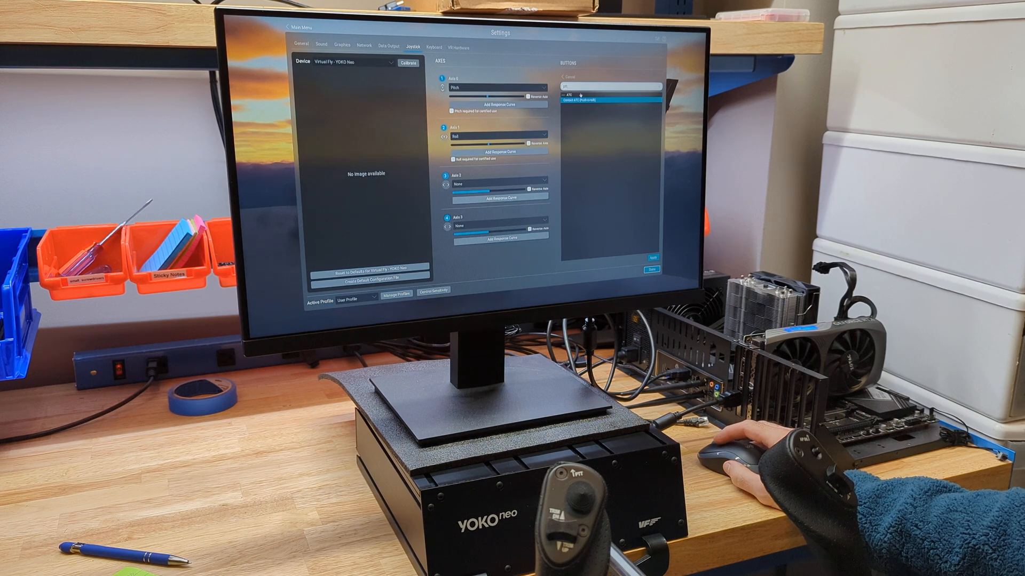
# Bring up the Edit command chooser for the pressed yoke button
pyautogui.click(591, 100)
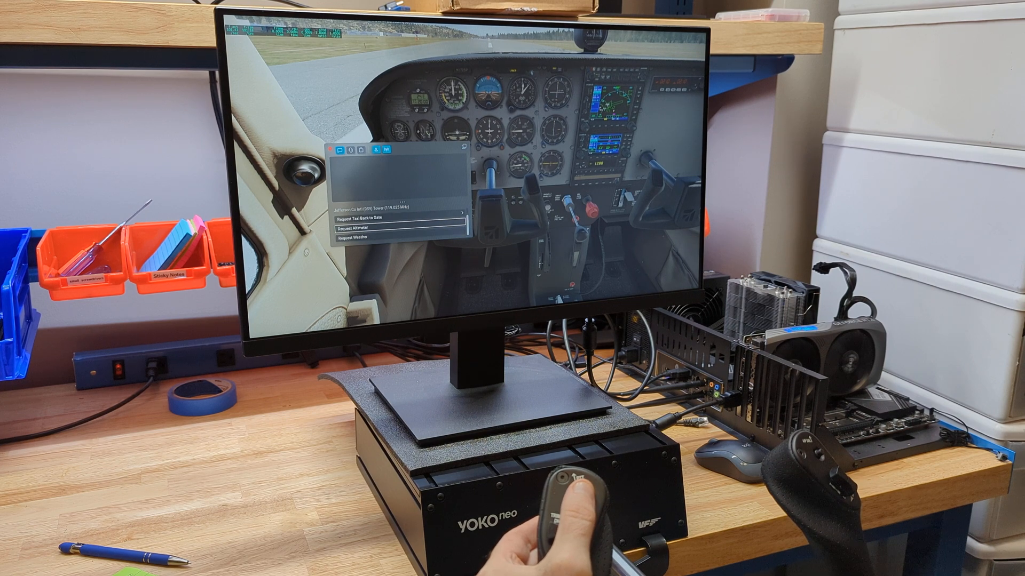
# Check that the yoke's PTT button brings up the ATC contact window
pyautogui.click(359, 228)
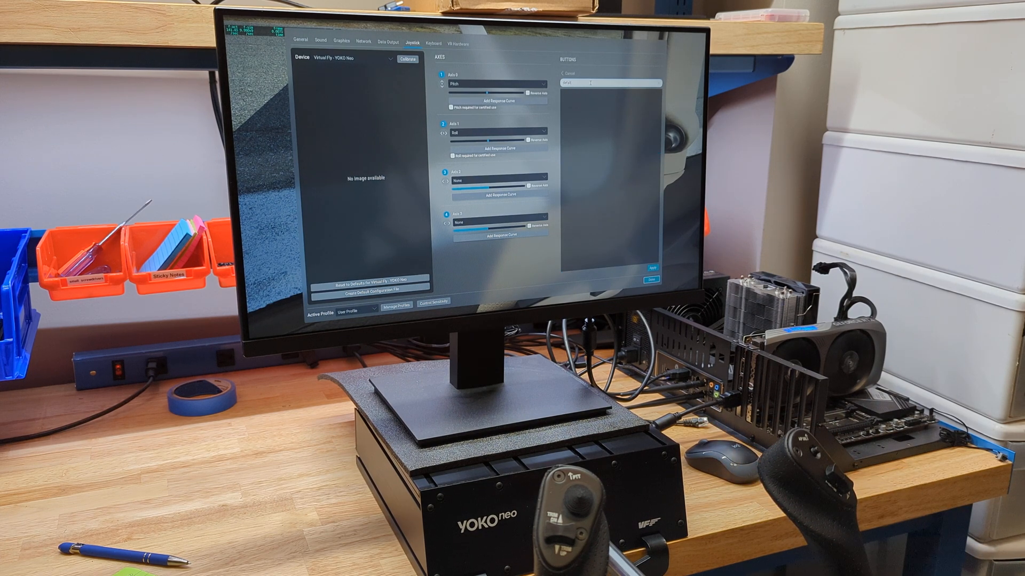
# Search the yoke button's command list for 'default' to find the default view command
pyautogui.click(616, 82)
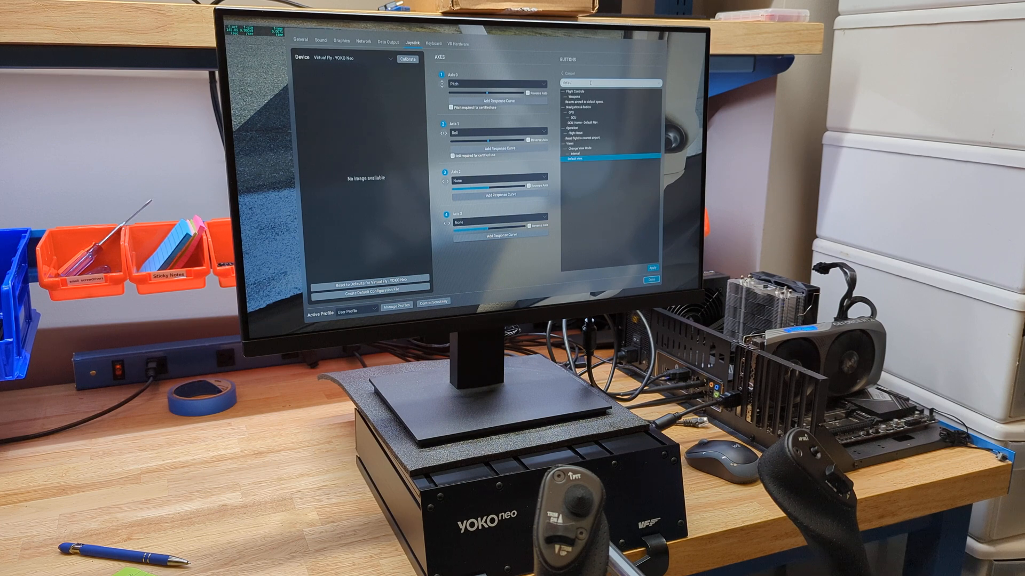